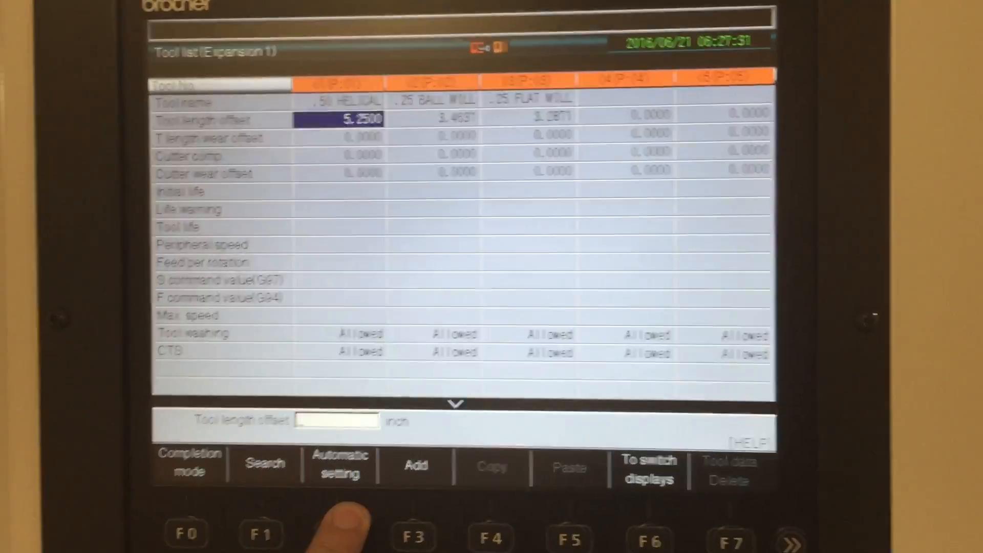
- Start automatic length setting for tool 01, proposing a new offset of 10.6923
{"action": "left_click", "coordinate": [338, 466]}
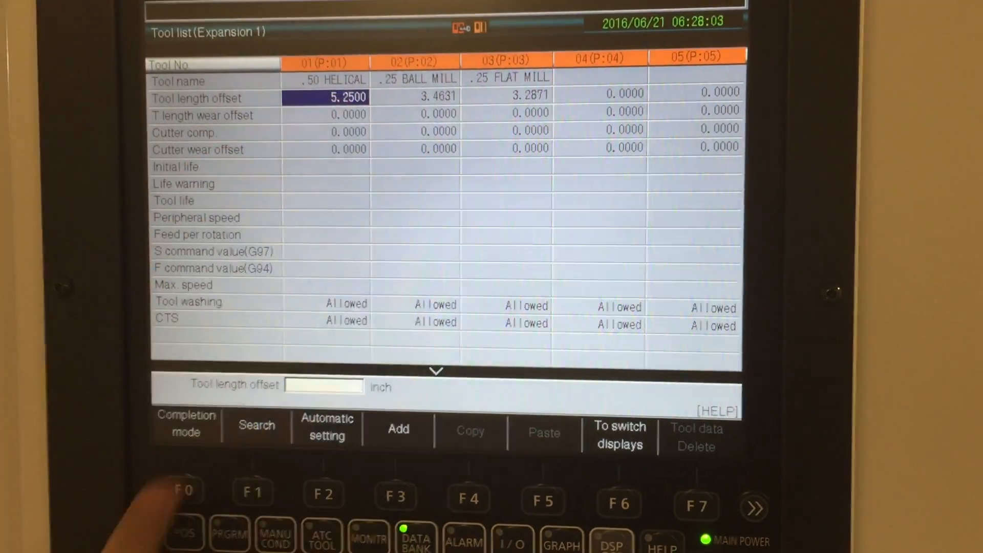
{"action": "left_click", "coordinate": [326, 426]}
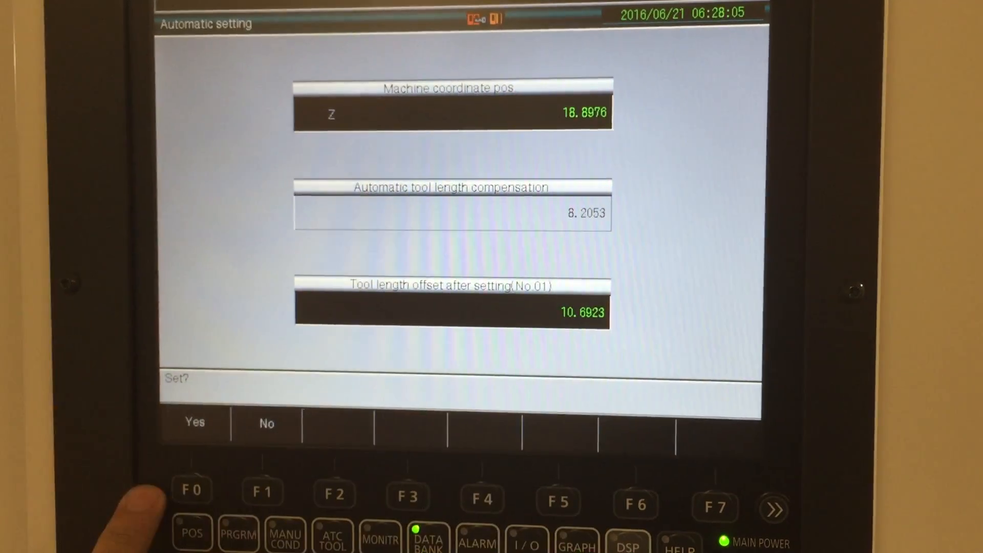
- Accept the measured 10.6923 length offset for tool 01 with F0 Yes
{"action": "left_click", "coordinate": [193, 424]}
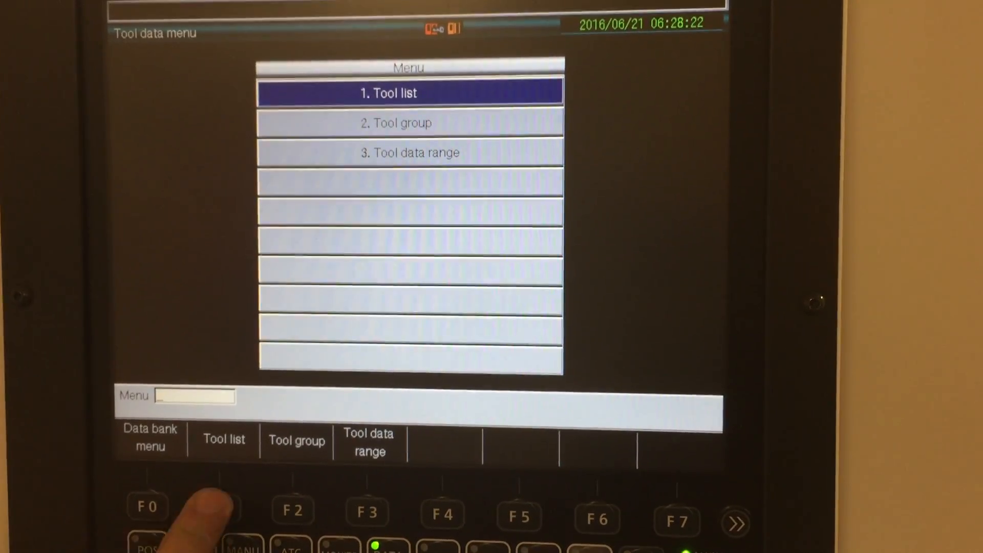
- Return to the tool list and enter a -.005 correction for tool 01's length wear offset
{"action": "left_click", "coordinate": [223, 440]}
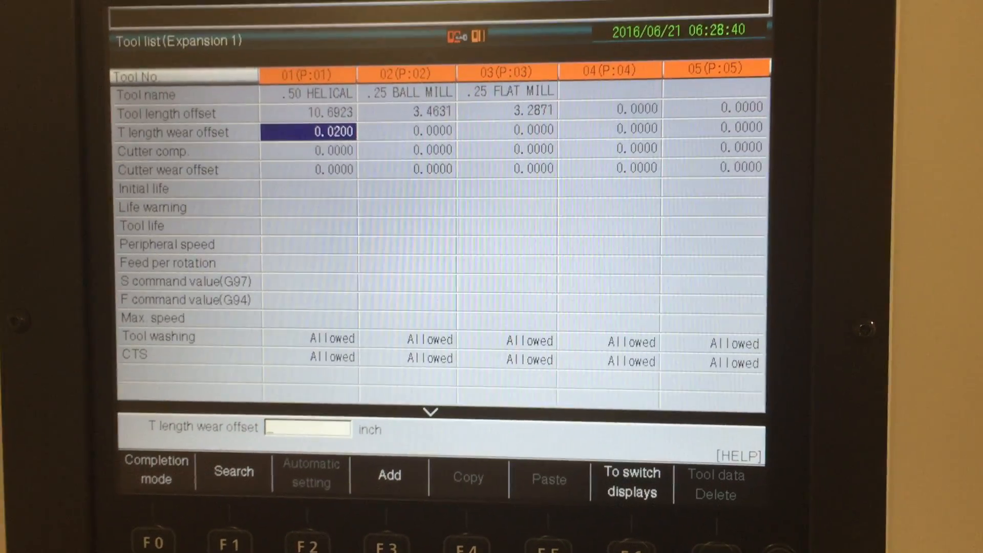
{"action": "type", "text": "-.005"}
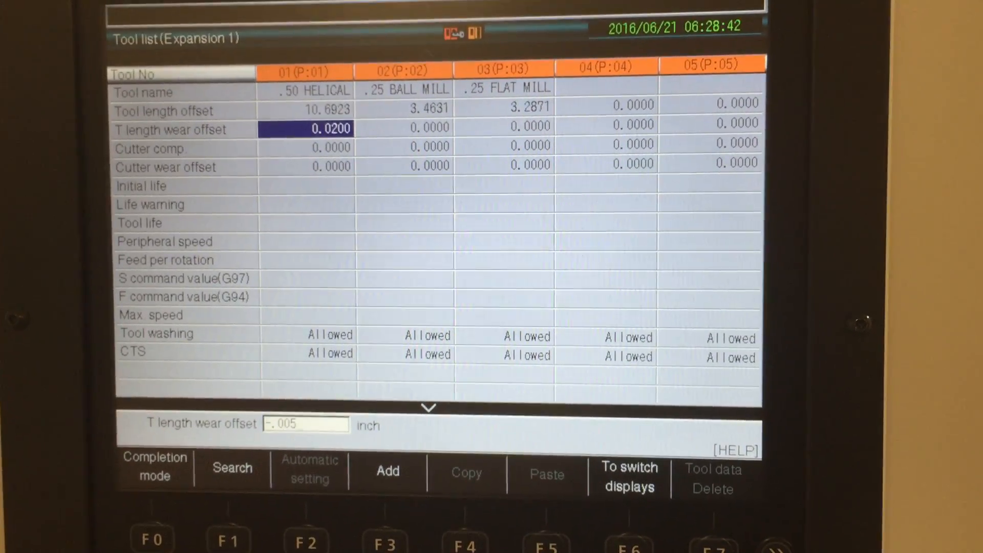